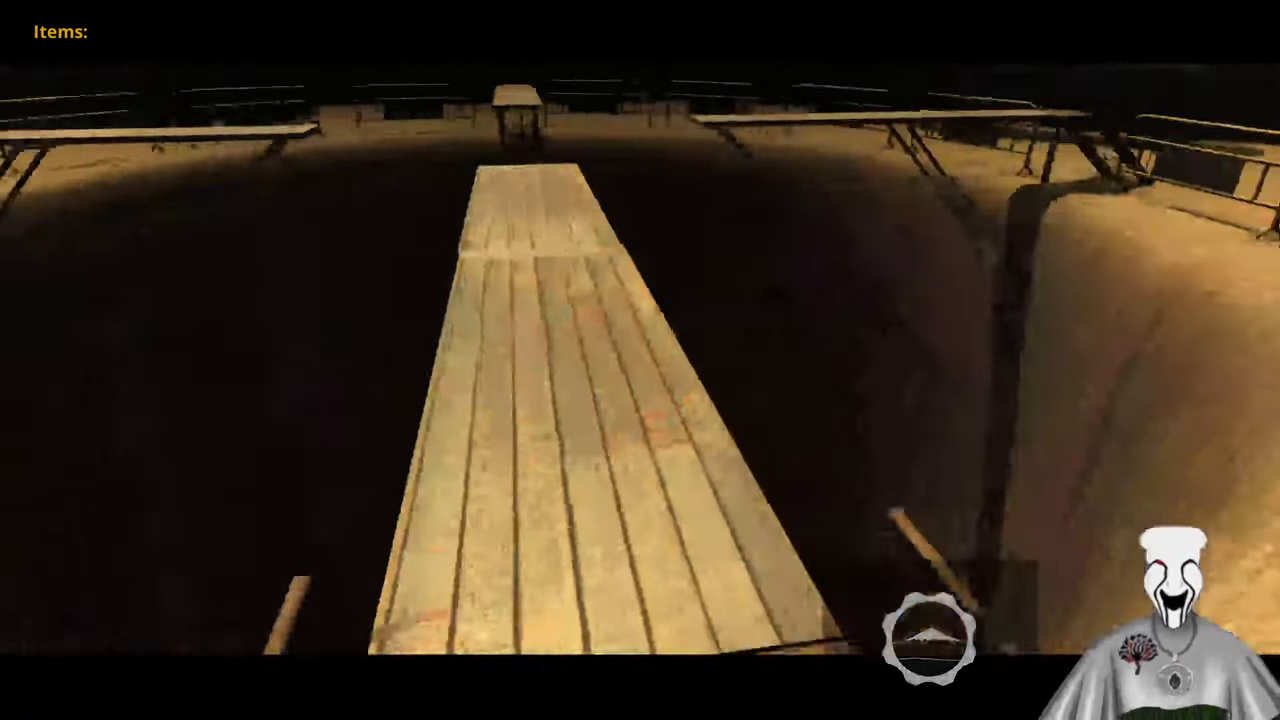
mouse_move(640, 360)
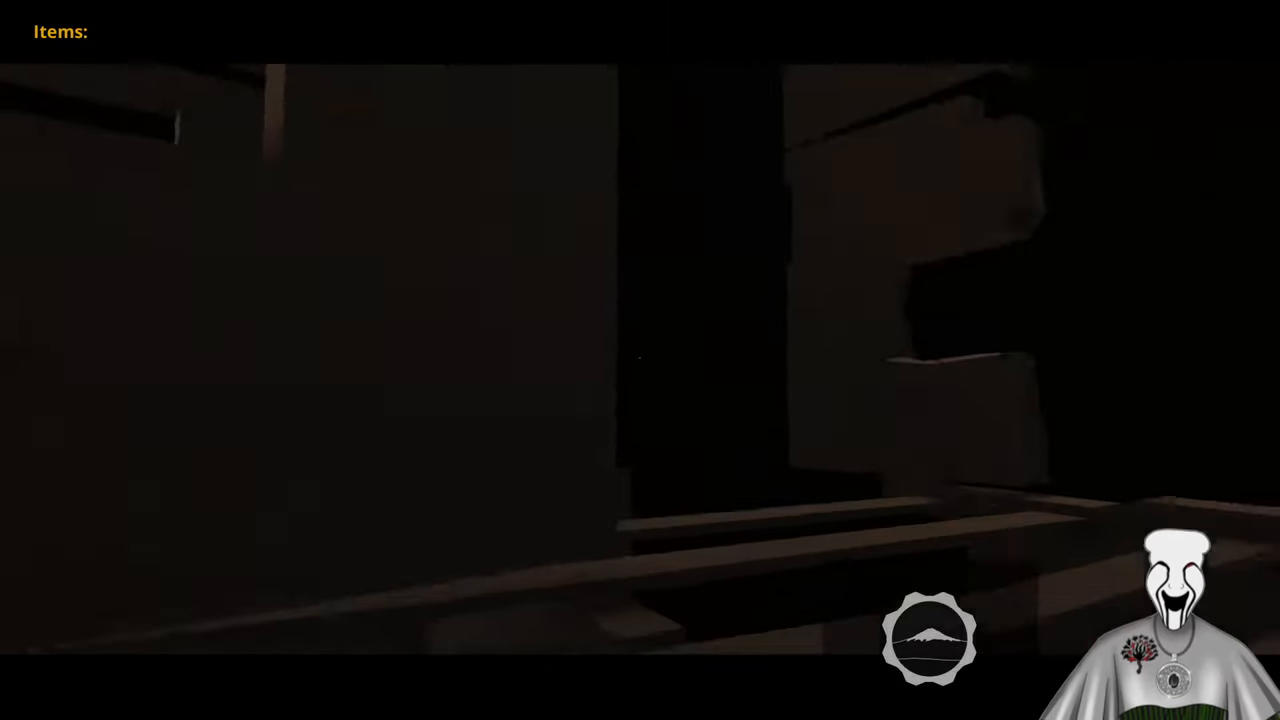
mouse_move(640, 360)
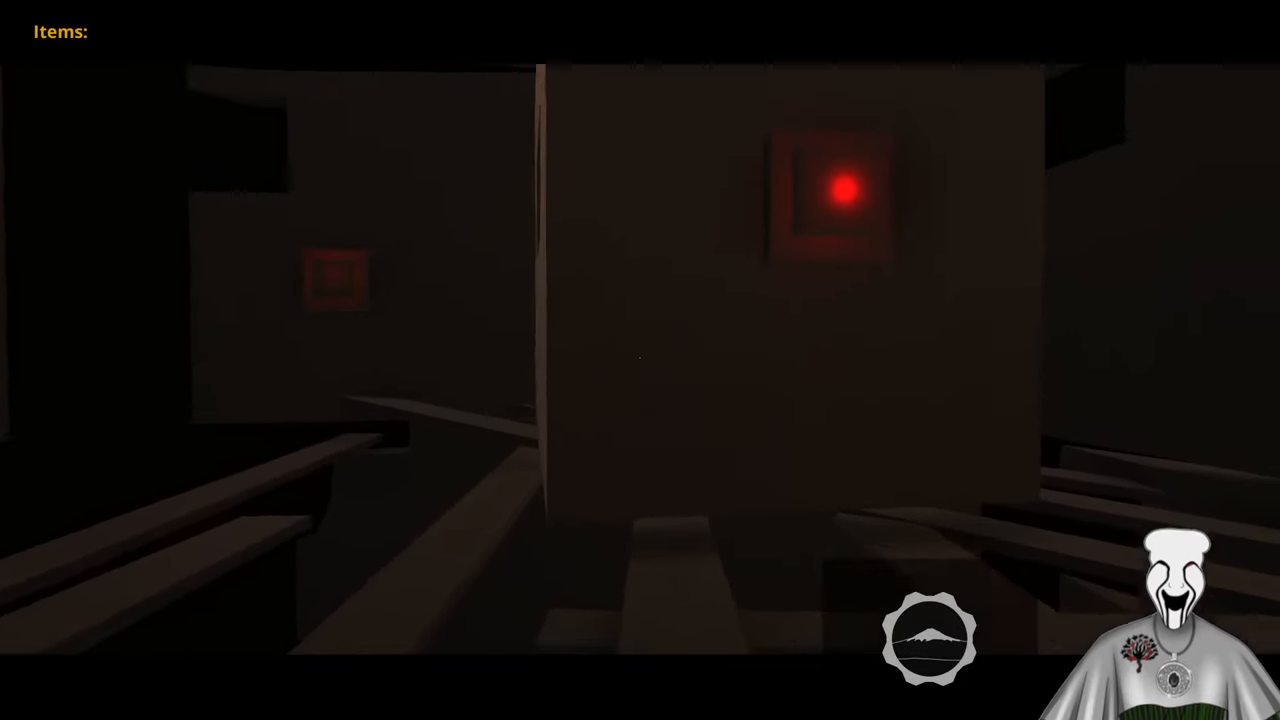
mouse_move(640, 360)
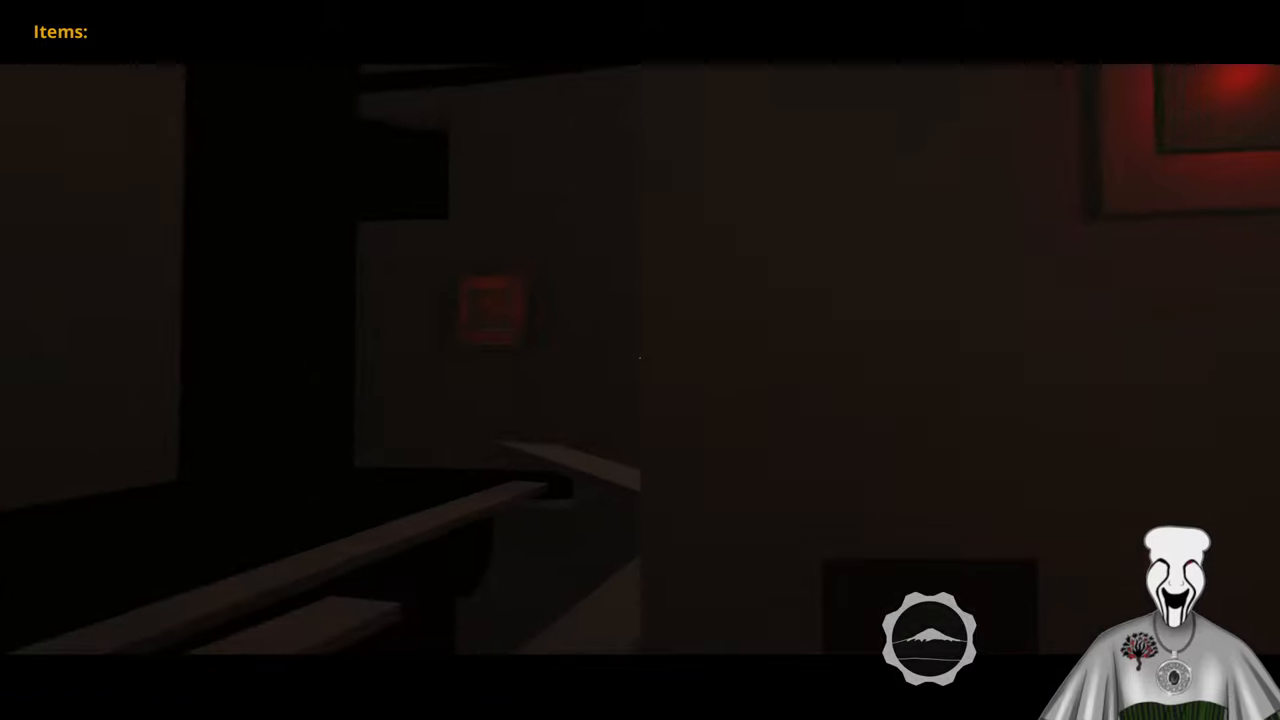
mouse_move(640, 360)
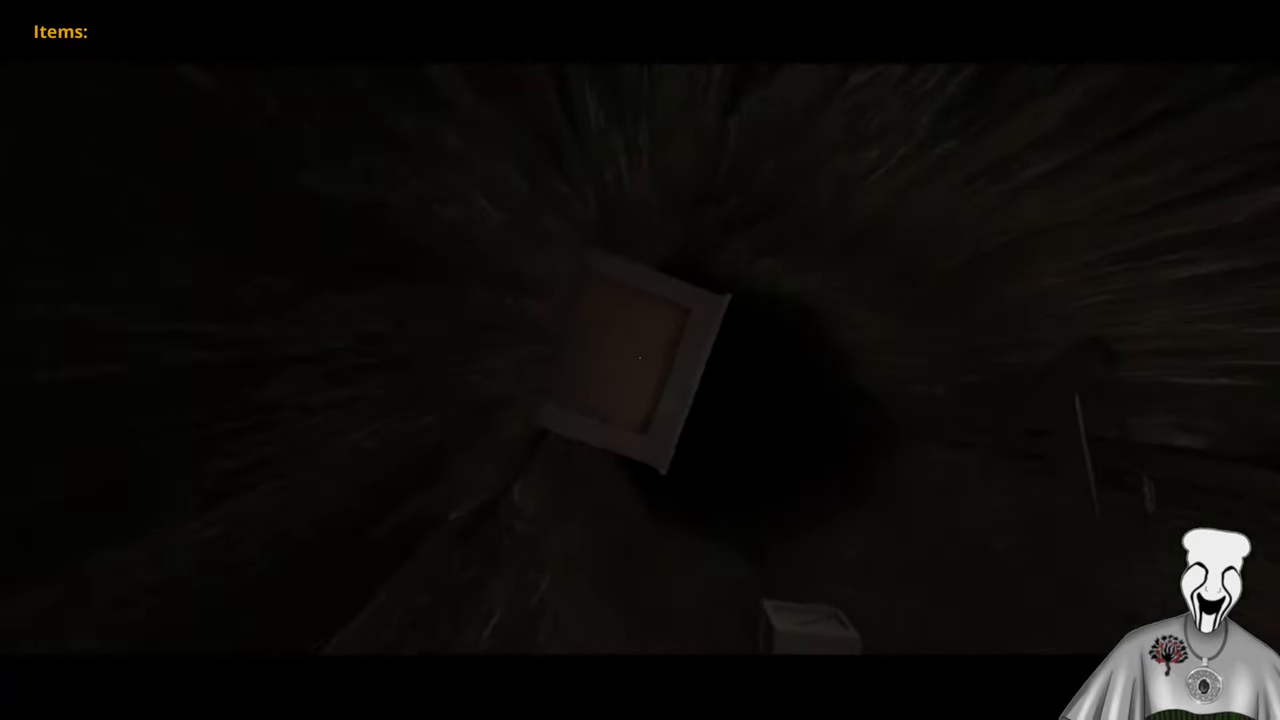
mouse_move(640, 360)
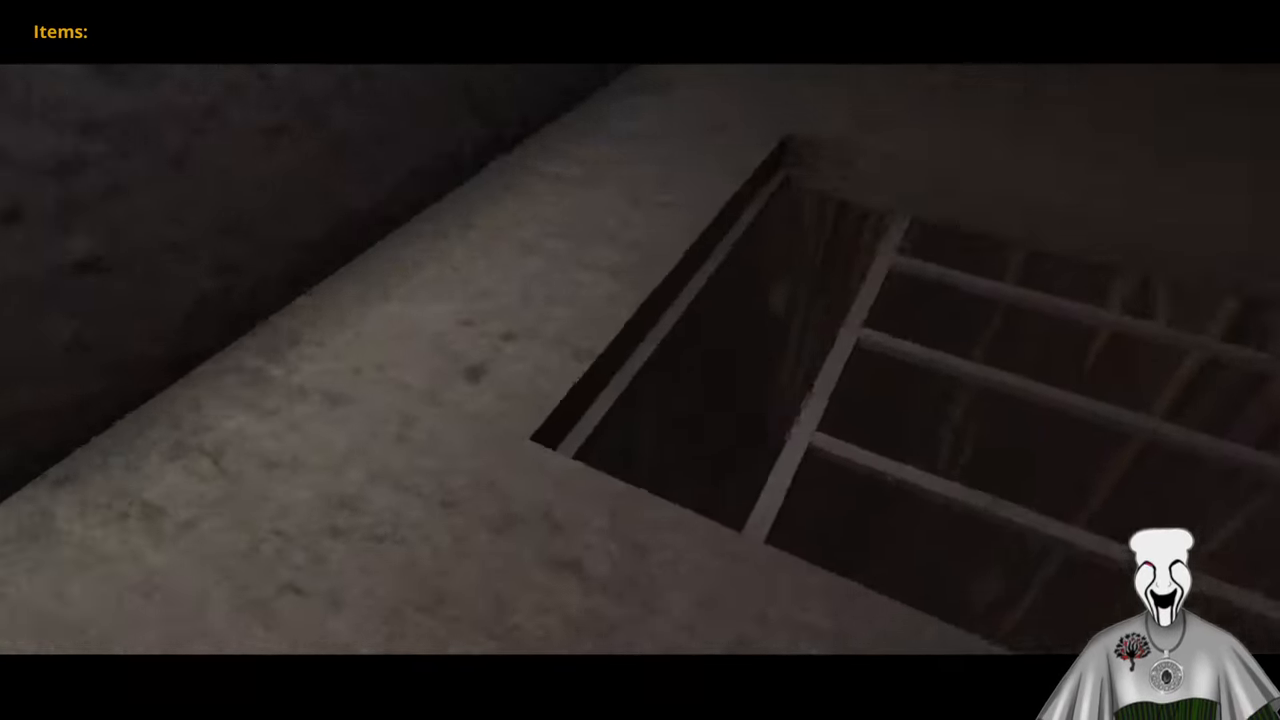
mouse_move(640, 360)
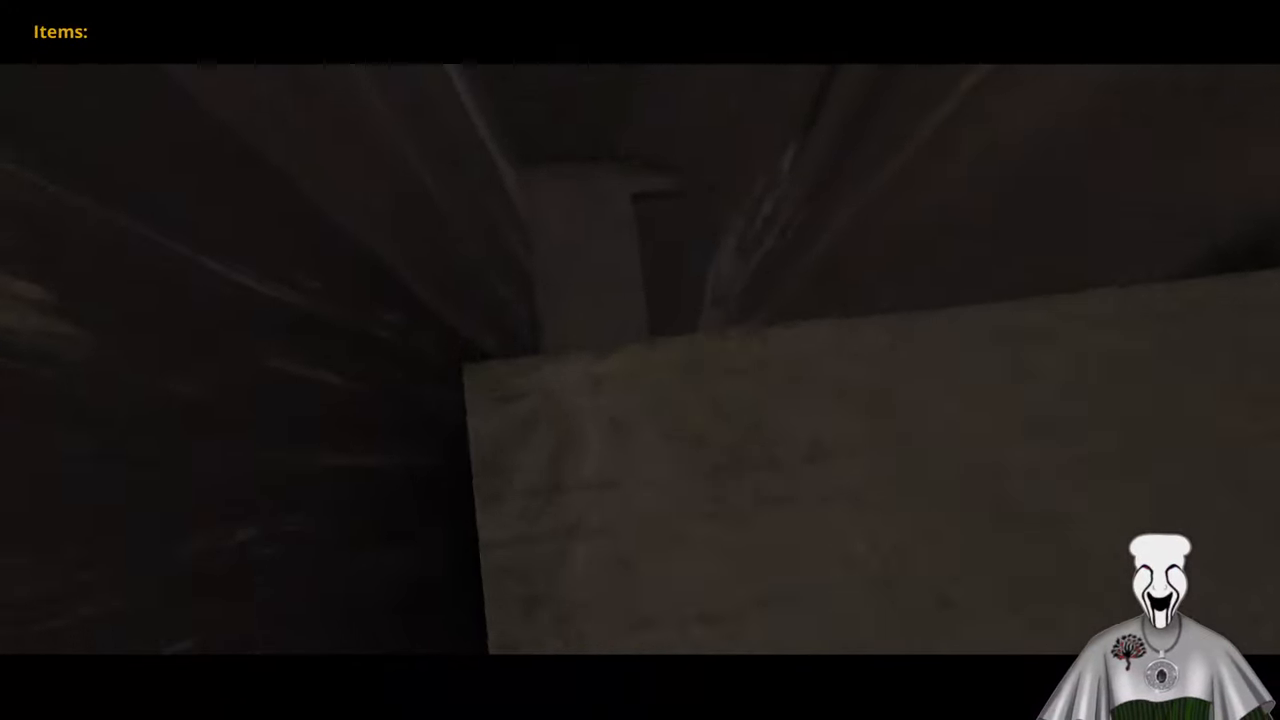
mouse_move(640, 360)
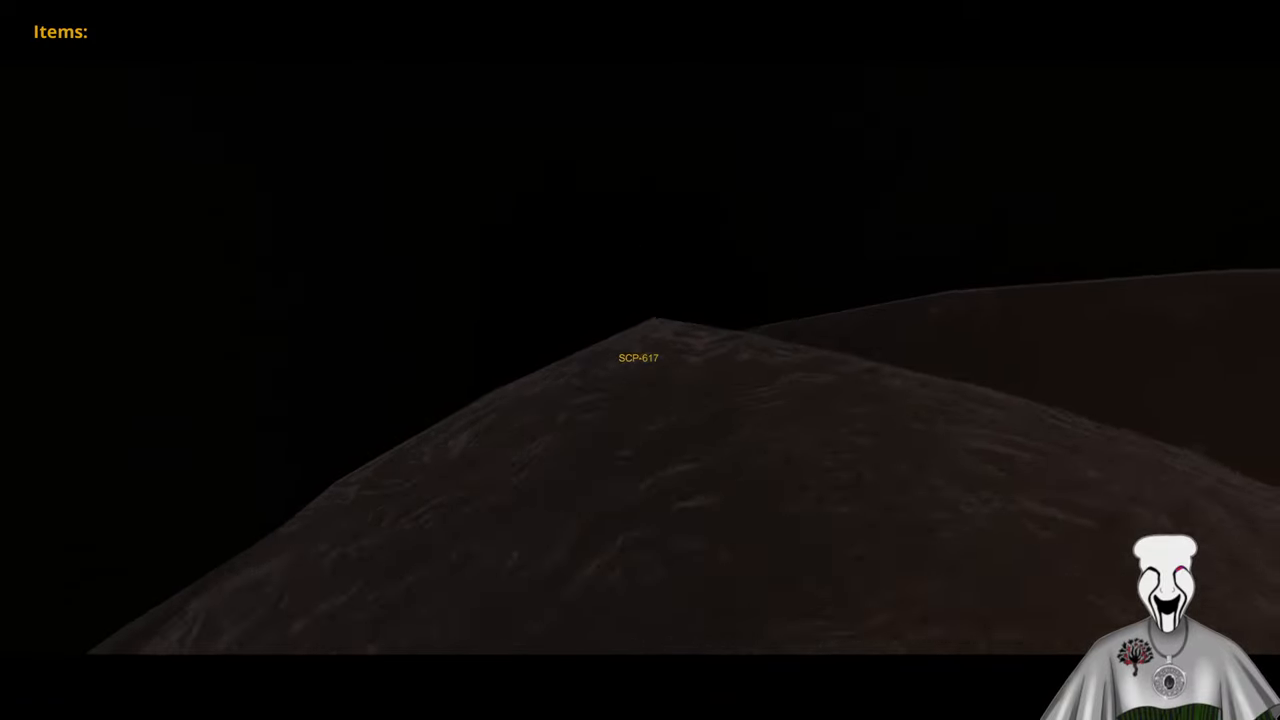
mouse_move(640, 360)
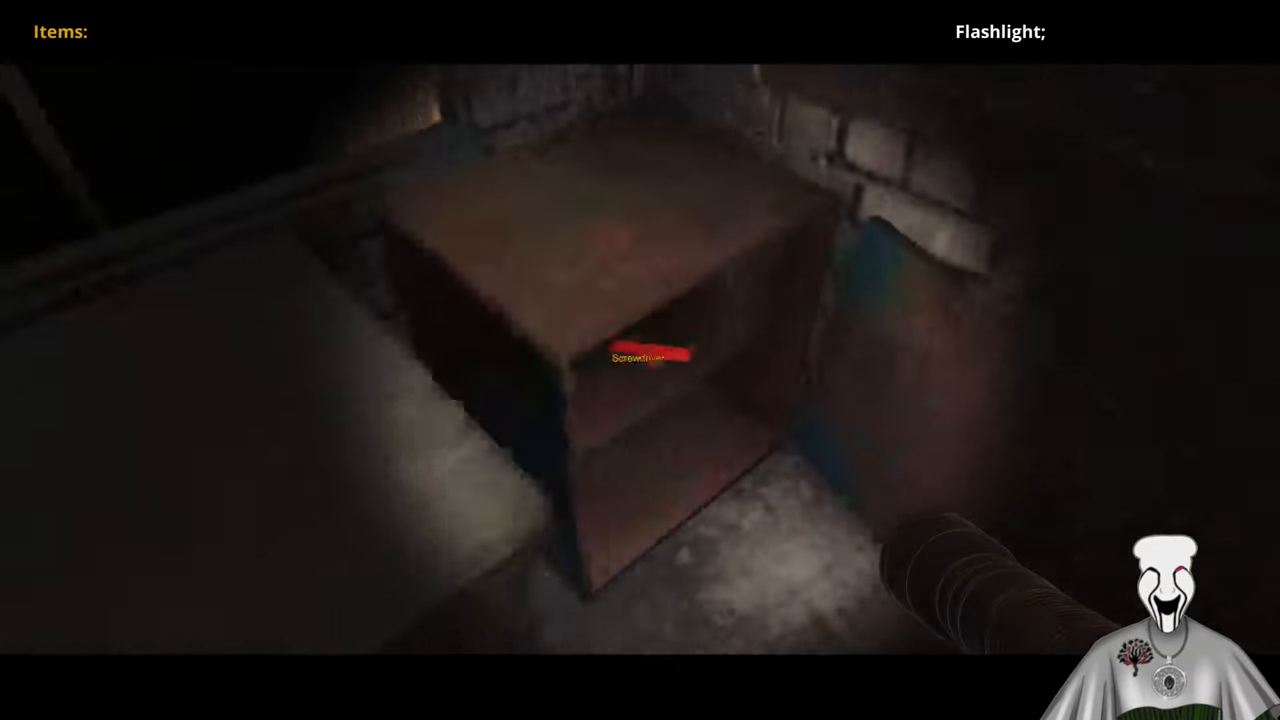
left_click(640, 356)
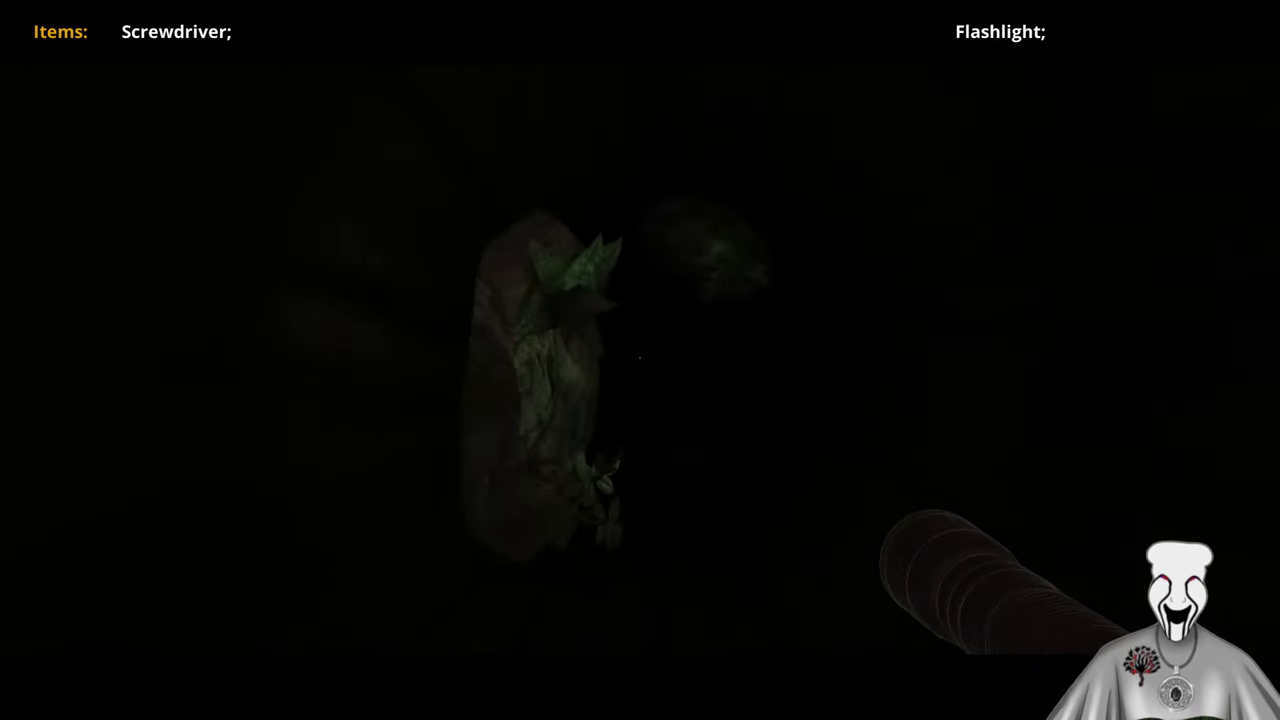
mouse_move(640, 360)
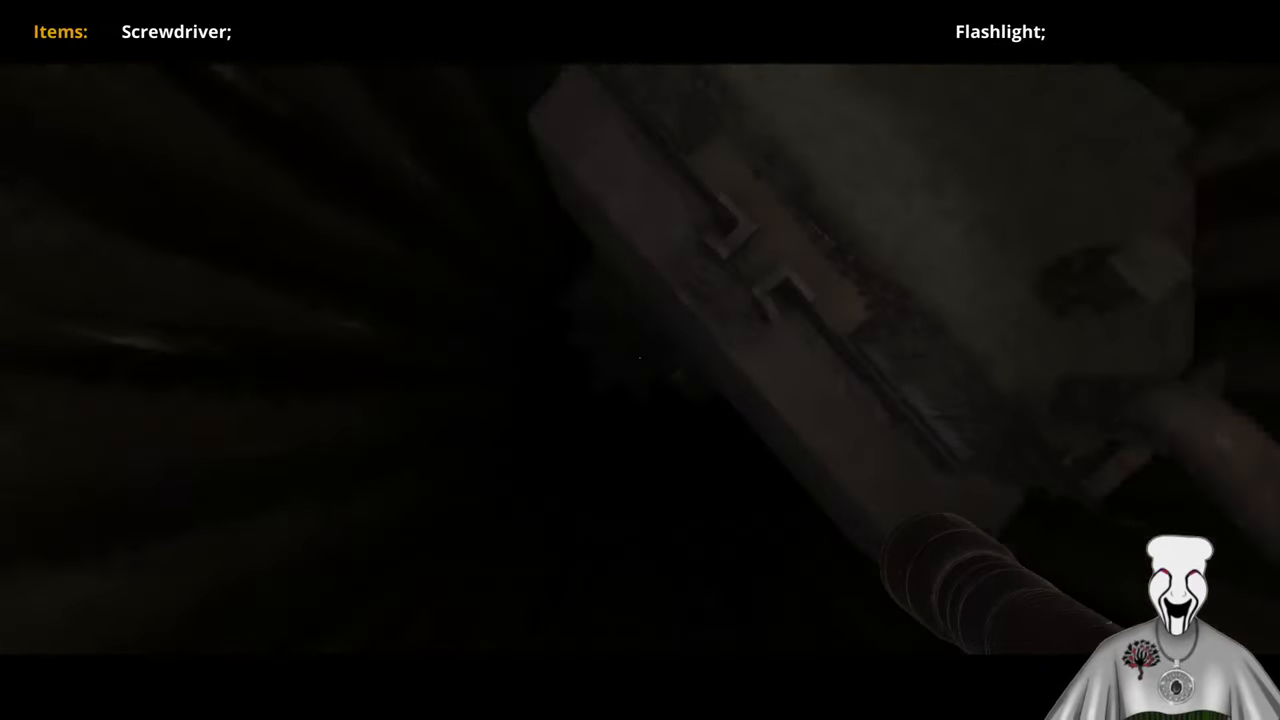